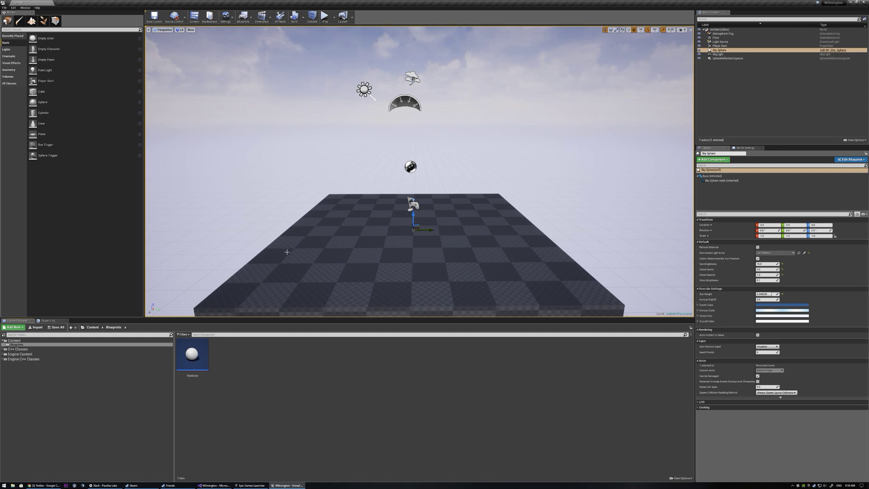
mouse_move(292, 239)
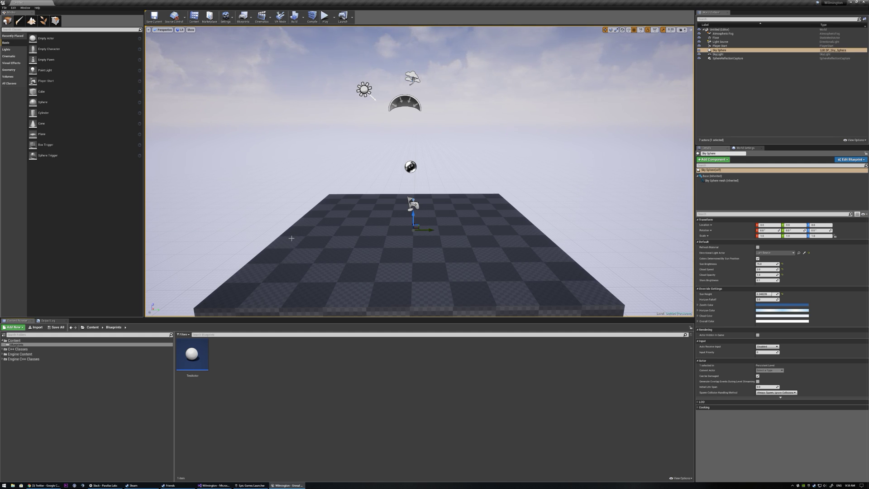
mouse_move(299, 246)
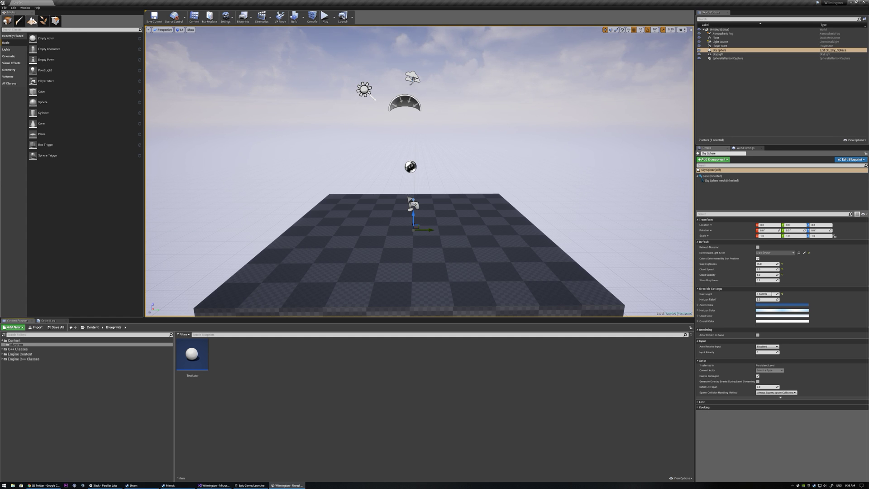
Create and compile a new Unreal Interface C++ class named DankInterface
left_click(5, 7)
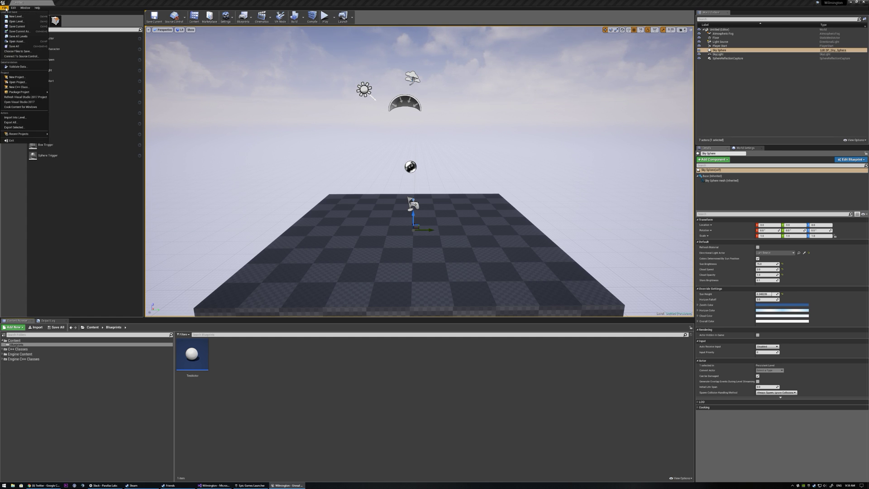
left_click(17, 87)
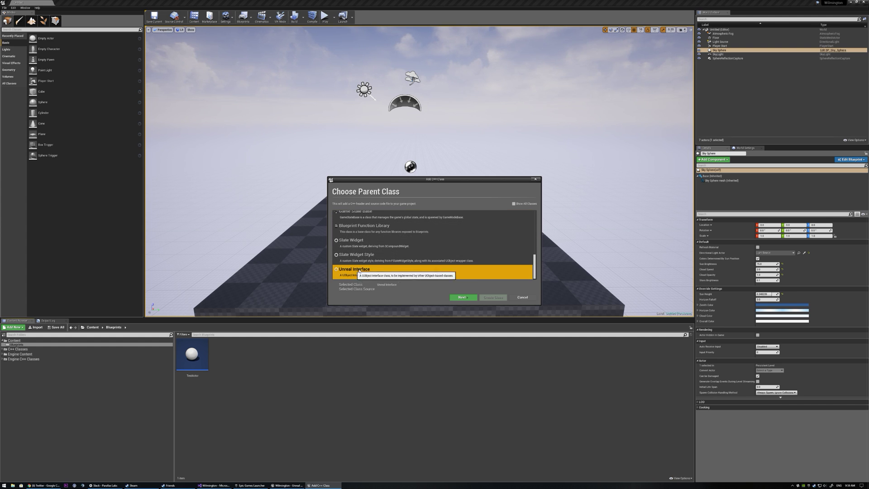
left_click(462, 297)
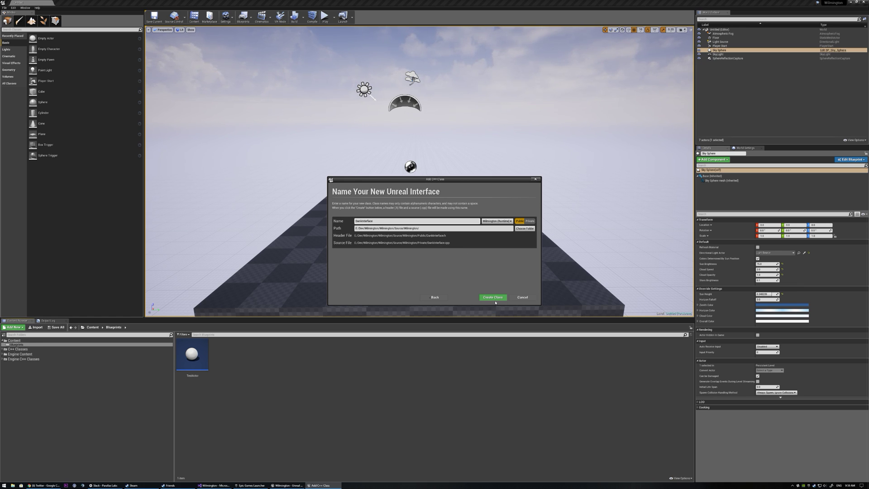
left_click(492, 297)
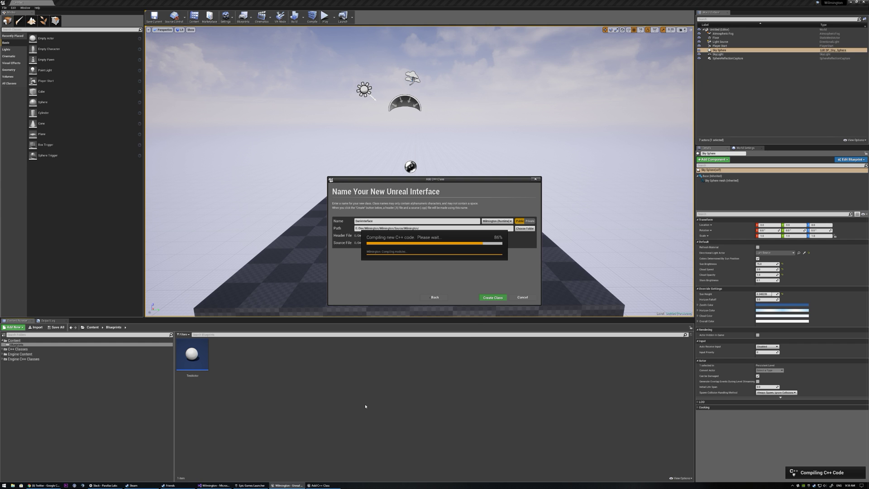
mouse_move(238, 395)
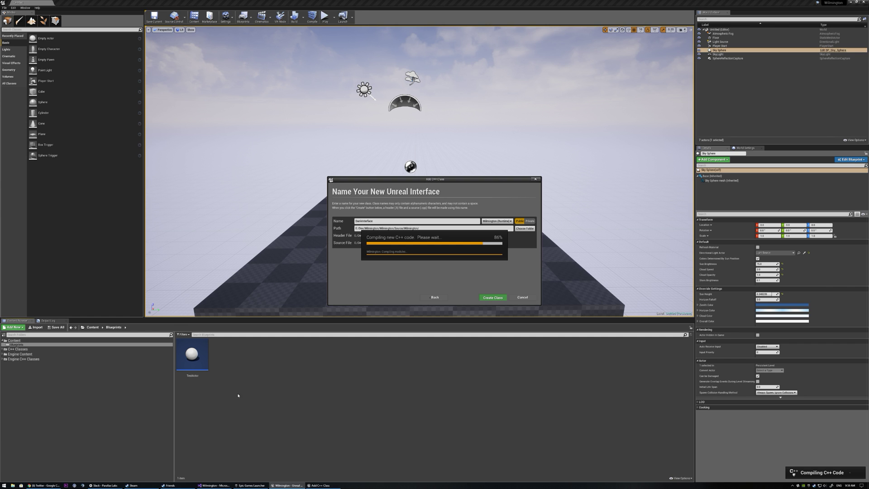
mouse_move(334, 463)
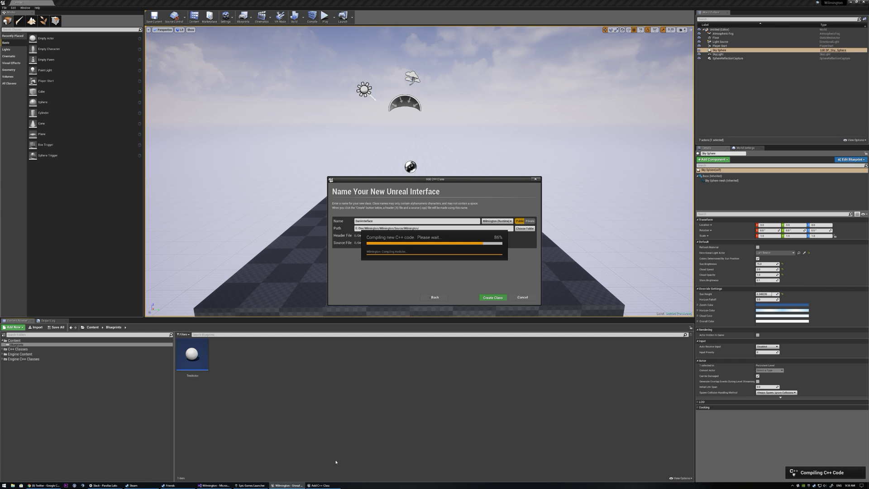
left_click(492, 297)
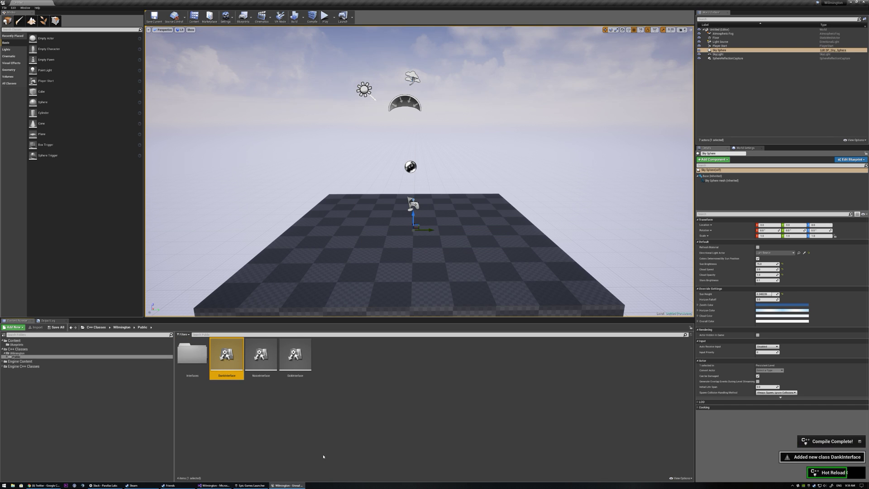
Open DankInterface.h in Visual Studio, with the cursor in IDankInterface's public section
left_click(214, 486)
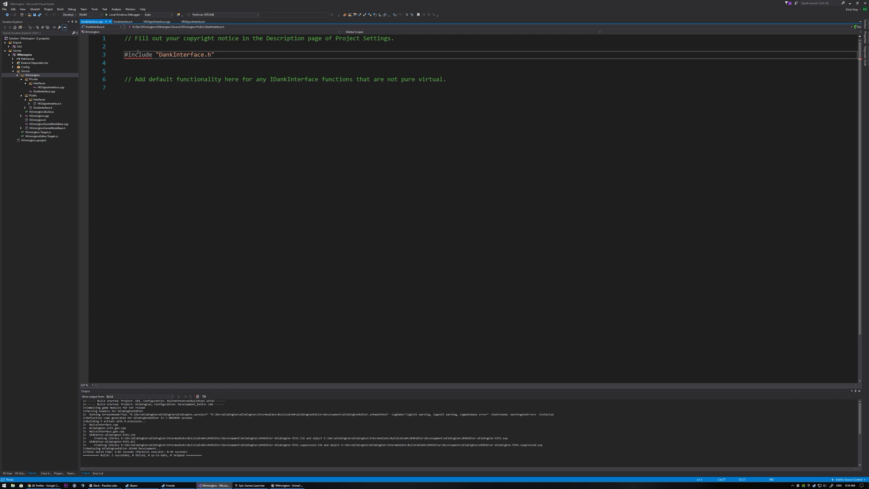
mouse_move(180, 129)
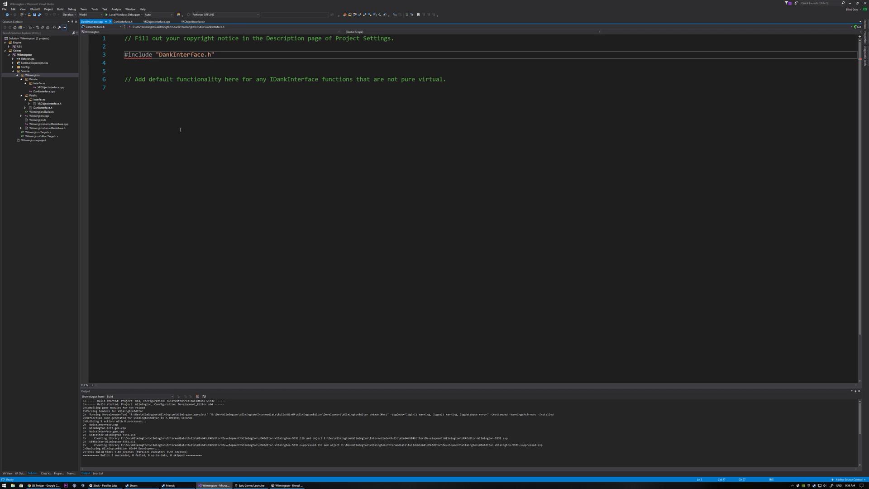
left_click(215, 54)
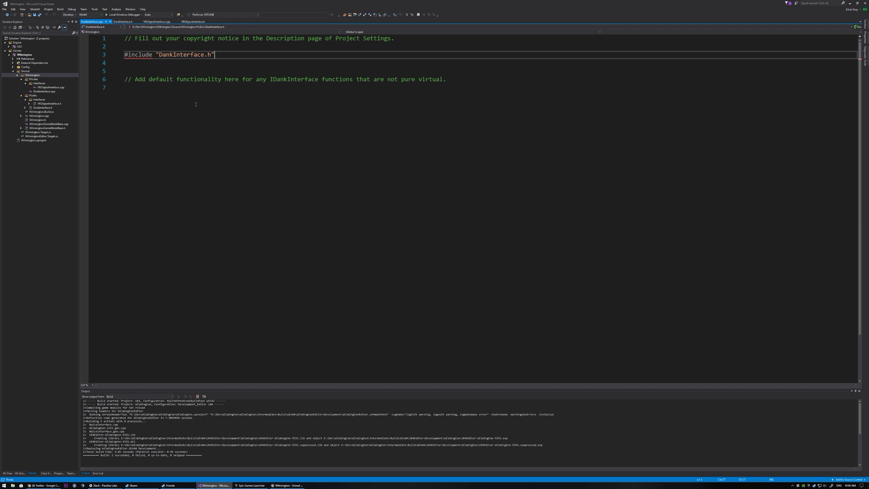
left_click(124, 22)
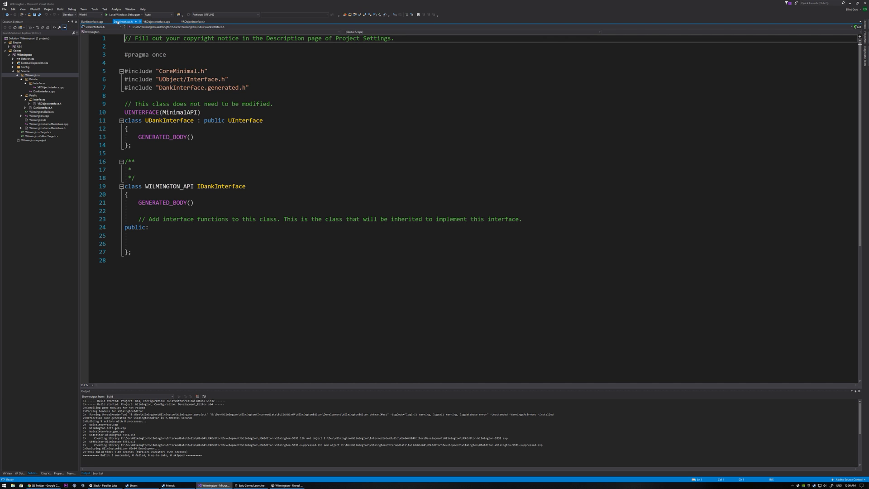
left_click(172, 244)
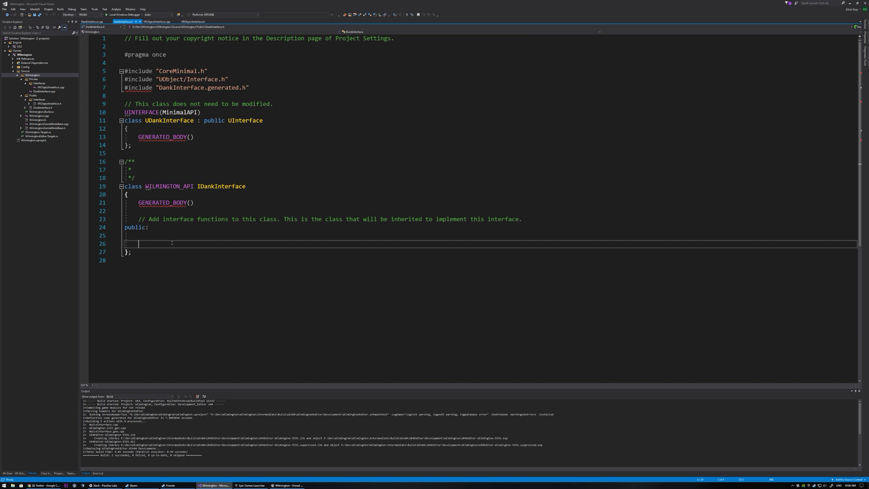
left_click(177, 235)
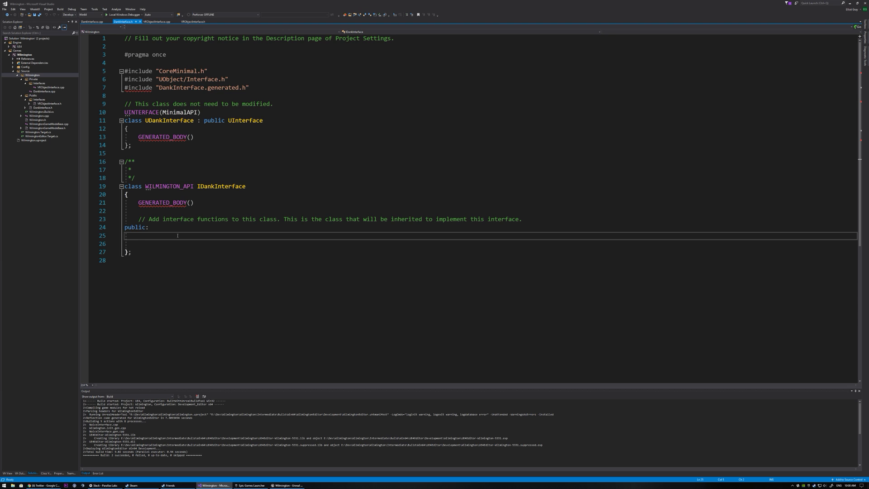
Declare bool FuntionYo() and void EventYo() as BlueprintImplementableEvent, BlueprintCallable UFUNCTIONs in category TastyInterface
type("bool")
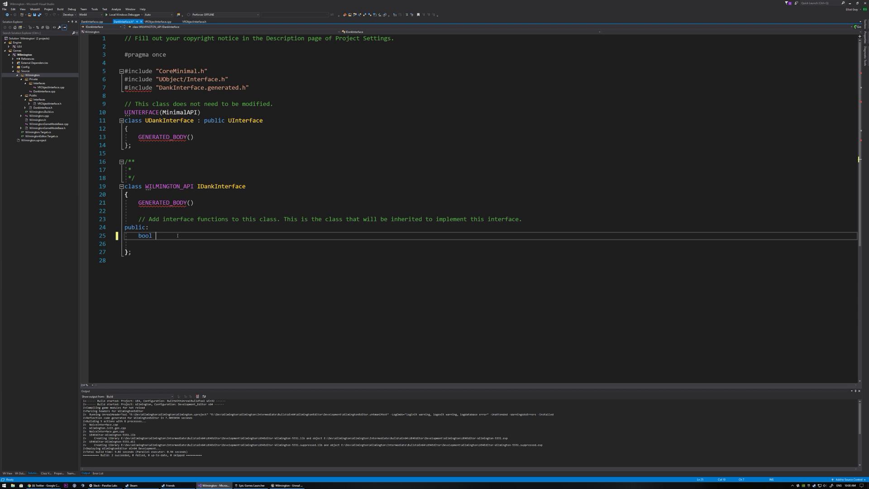
type("FuntionYo(")
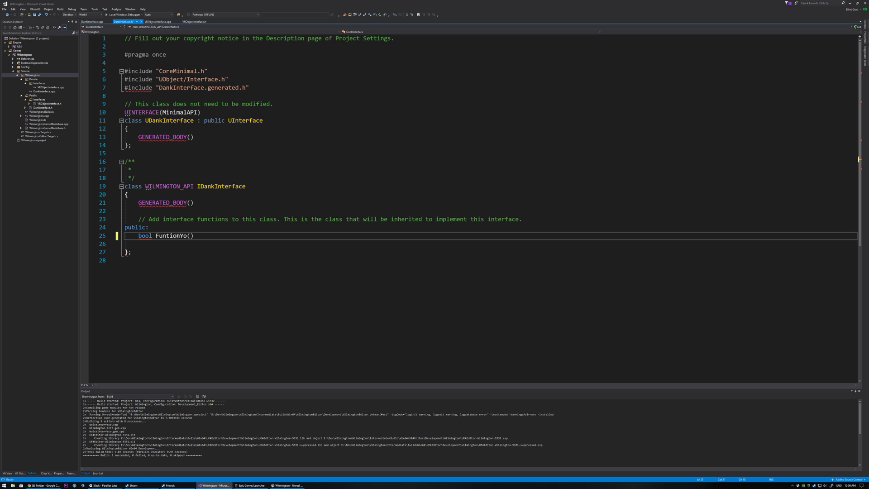
type(";")
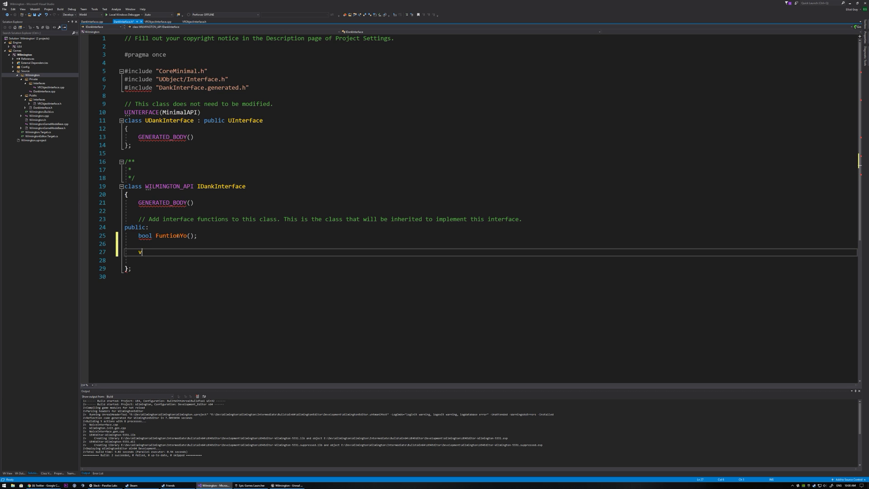
type("oid F")
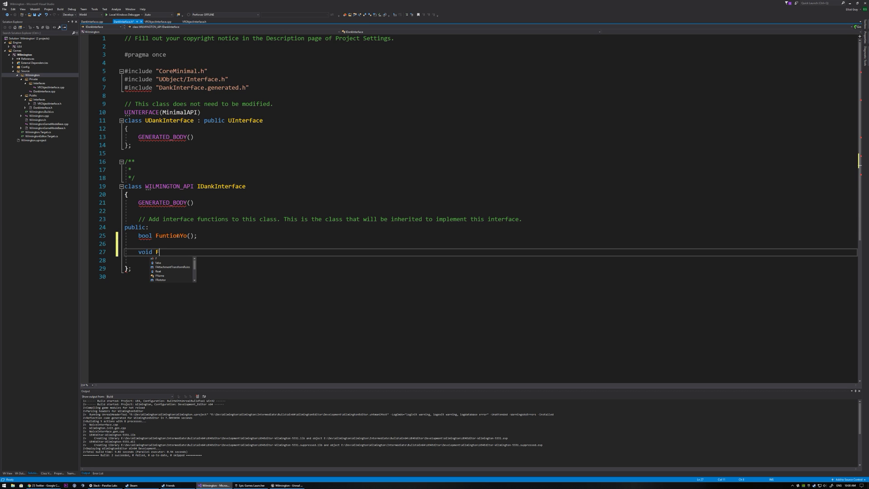
type("EventYo();")
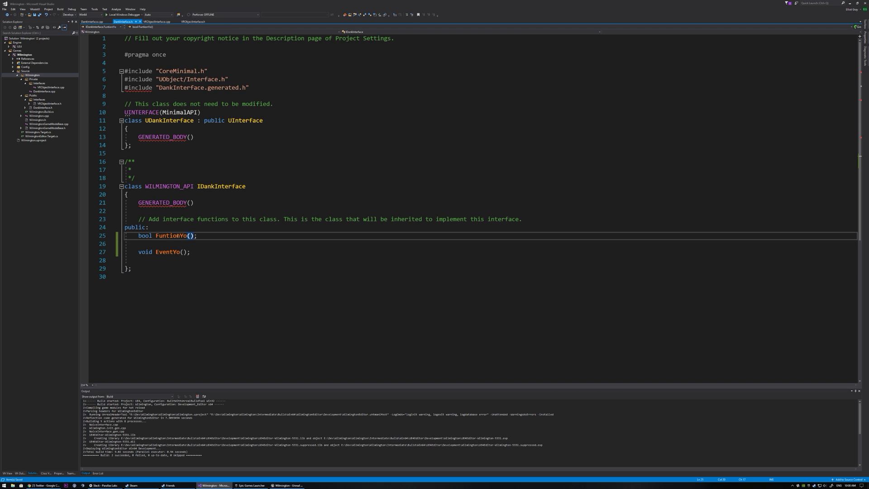
type("UFUNCTION(BlueprintImplementableEvent, BlueprintCallable, Category = \"TastyInterface\")")
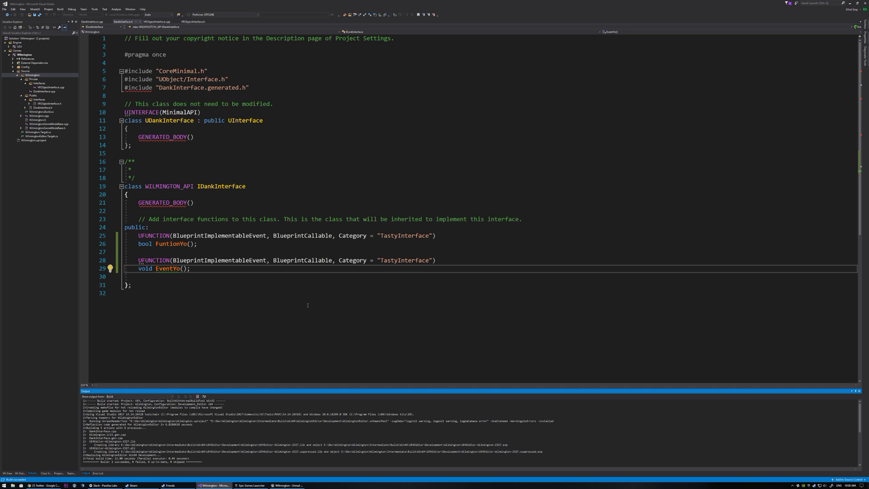
Open the TestActor Blueprint from Content/Blueprints in the full Blueprint editor
left_click(288, 485)
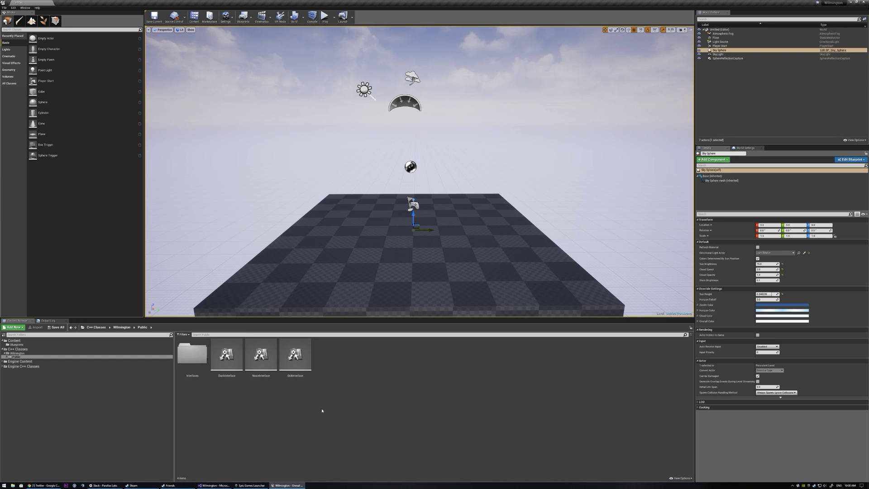
left_click(226, 355)
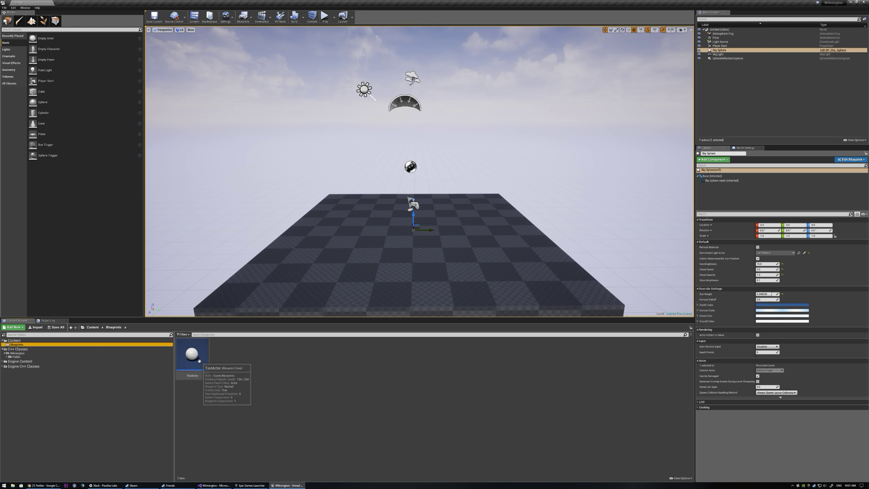
double_click(192, 353)
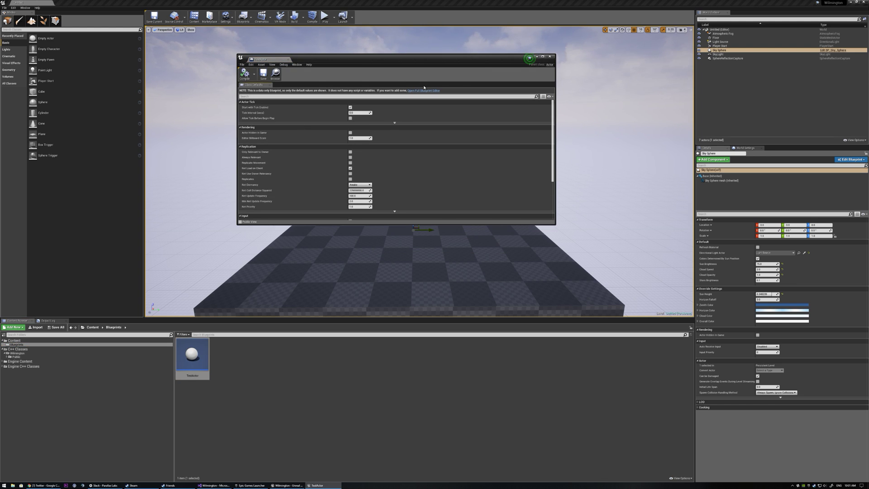
left_click(422, 91)
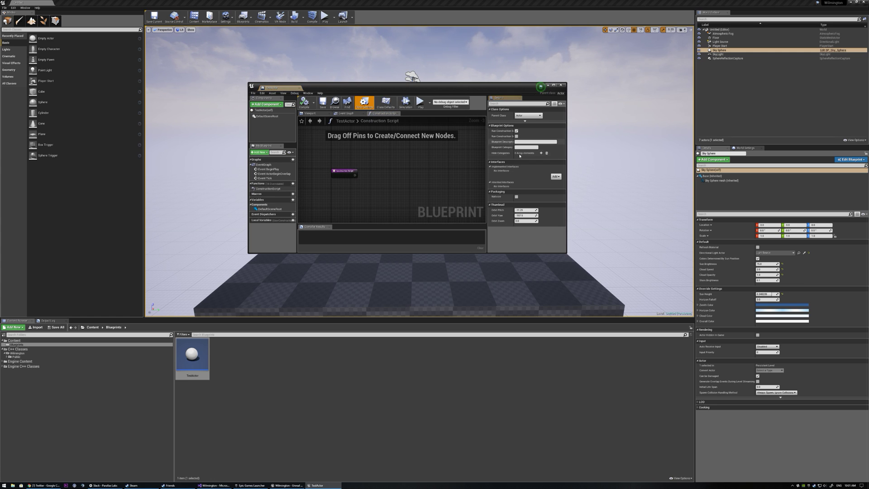
Add DankInterface to TestActor's interfaces, compile, and open the FuntionYo graph
left_click(555, 176)
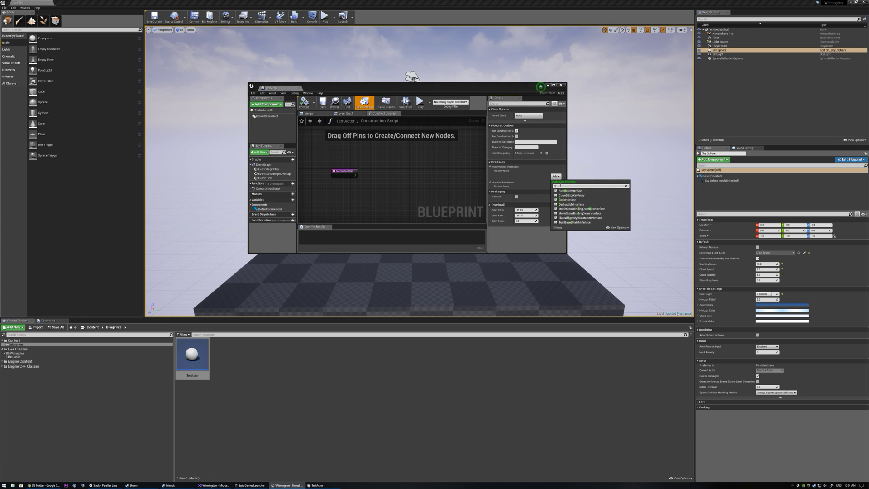
left_click(571, 191)
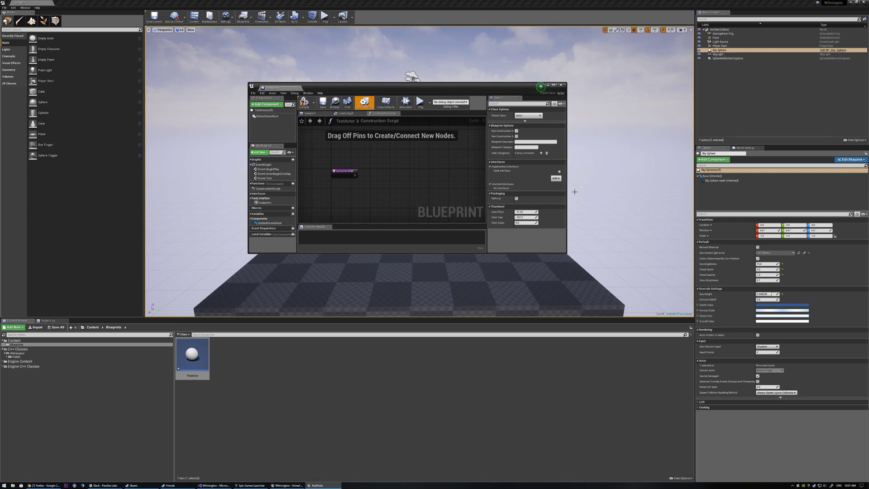
mouse_move(304, 101)
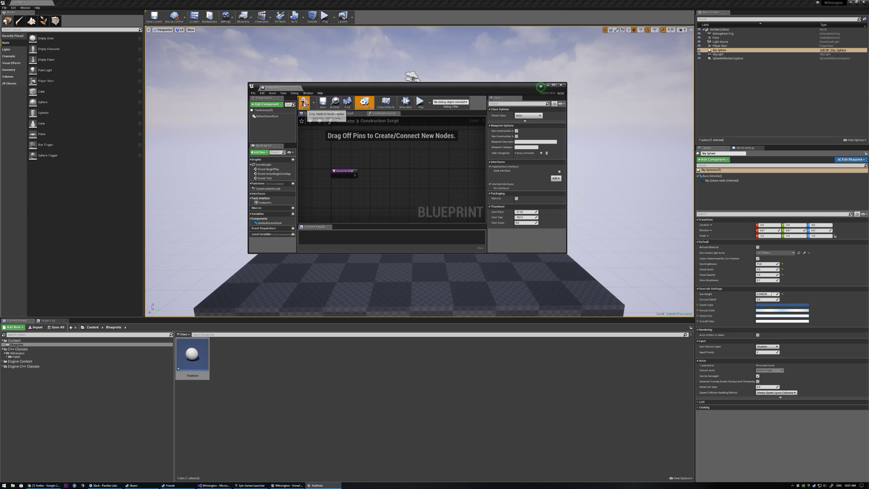
left_click(304, 101)
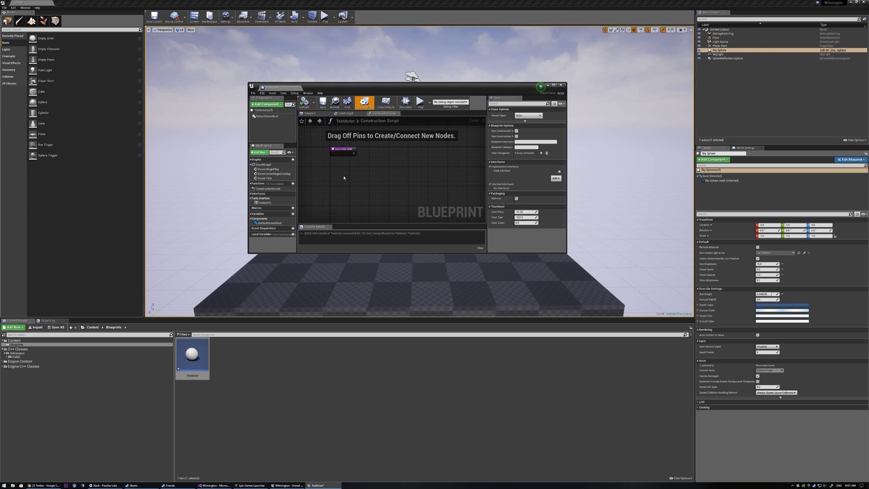
mouse_move(265, 202)
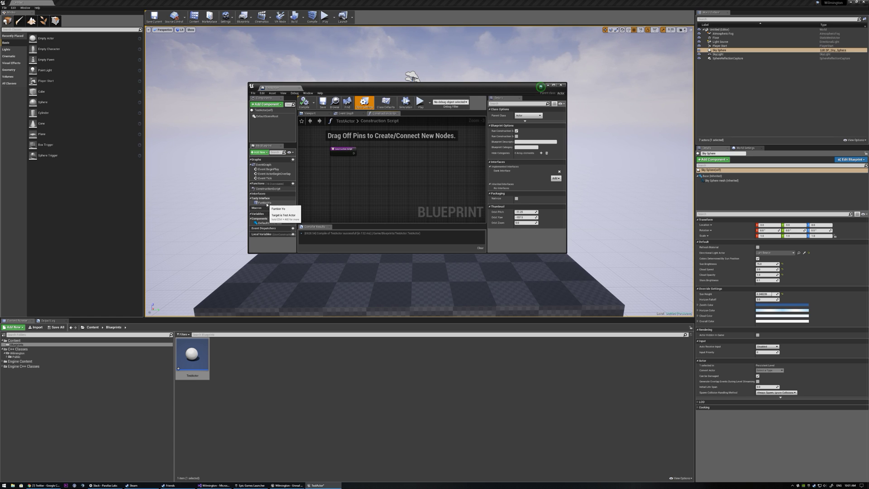
left_click(264, 202)
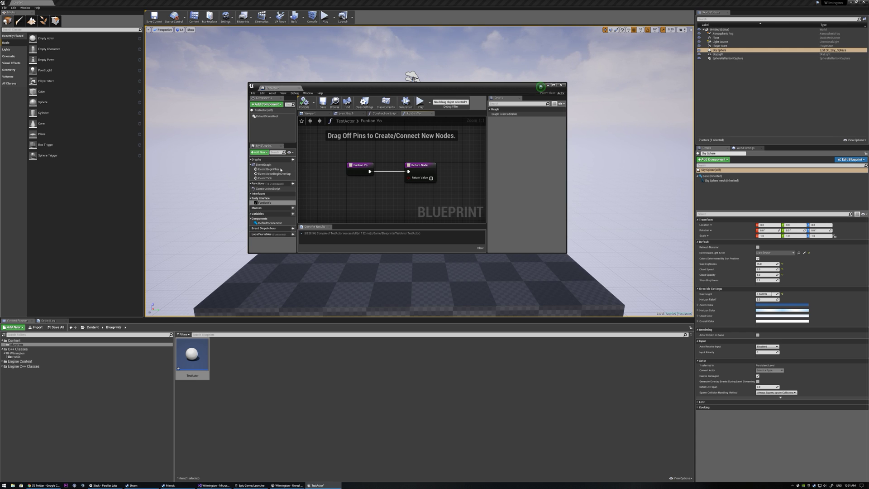
Place the Tasty Interface 'Event Yo' event node in TestActor's Event Graph and save
left_click(344, 113)
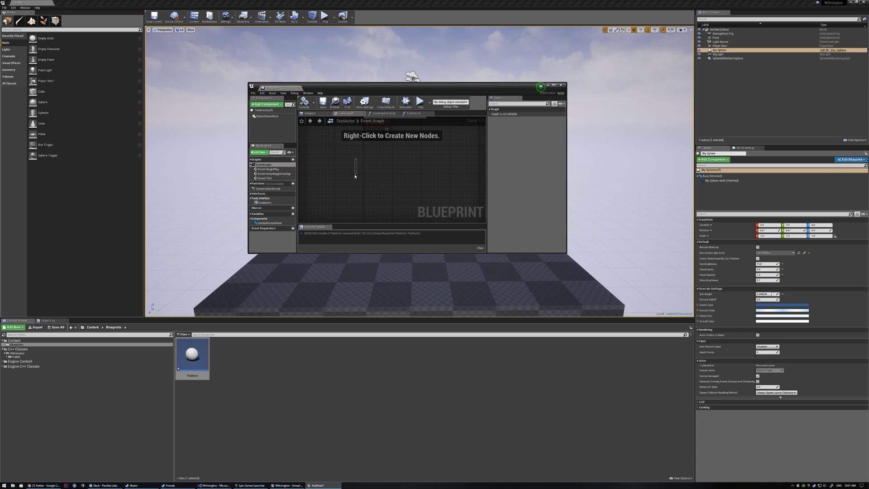
right_click(354, 176)
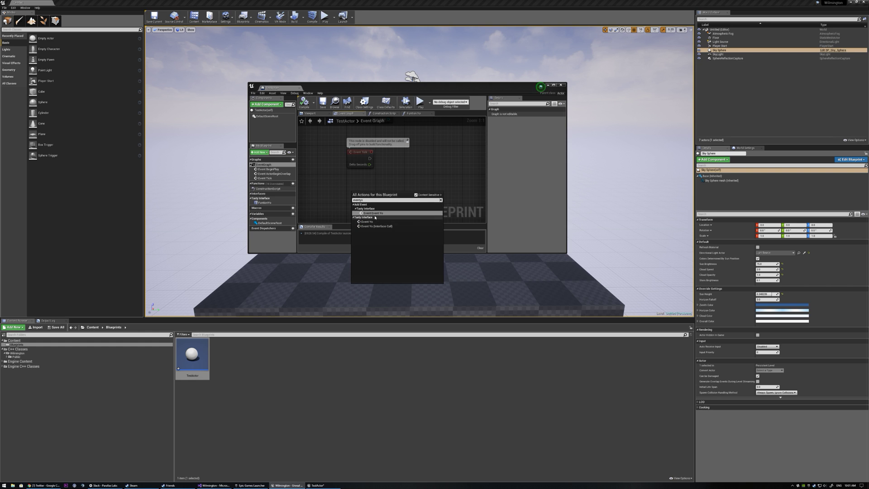
left_click(373, 213)
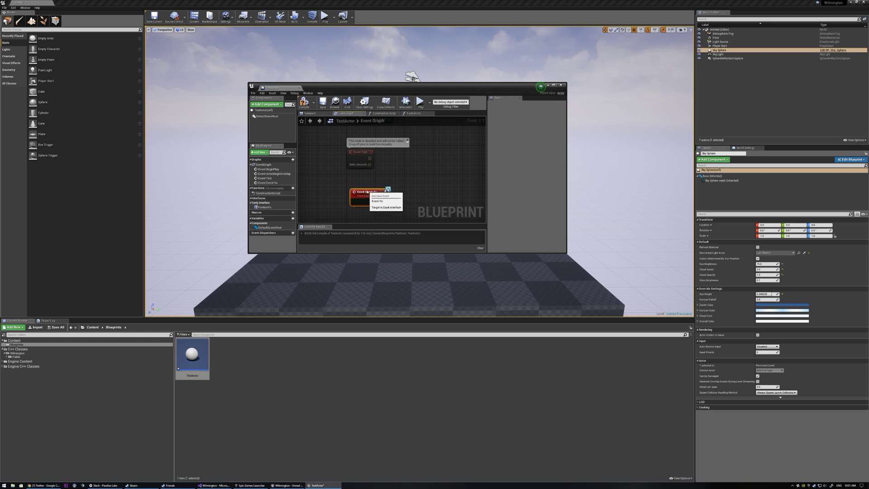
left_click(378, 200)
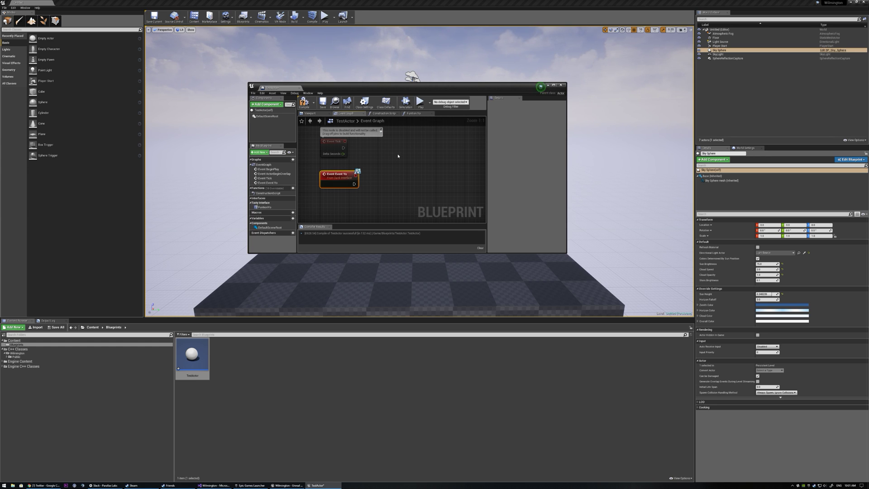
mouse_move(381, 147)
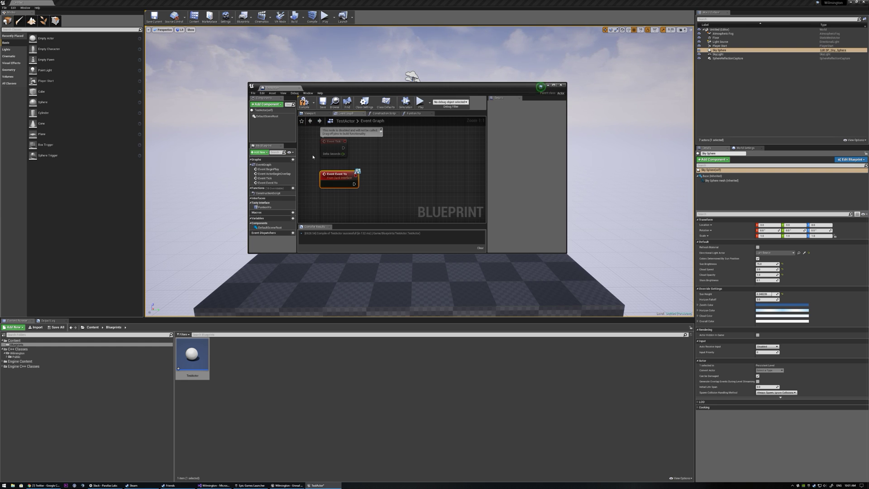
left_click(322, 102)
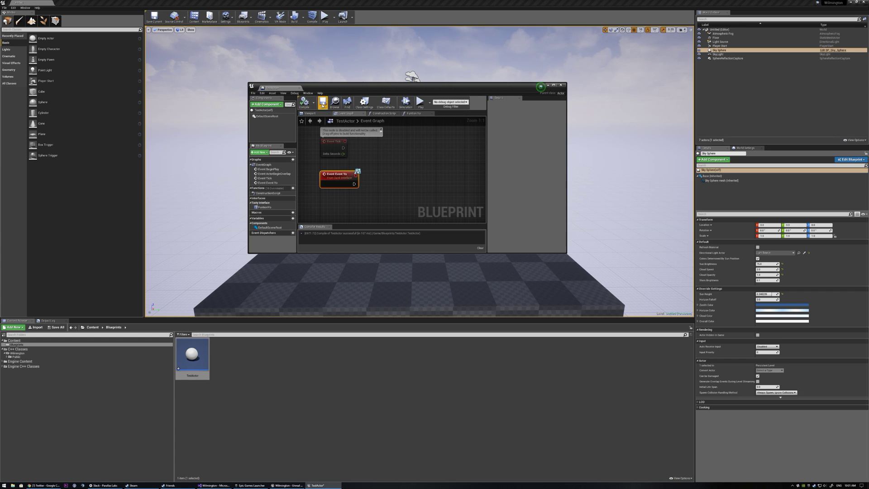